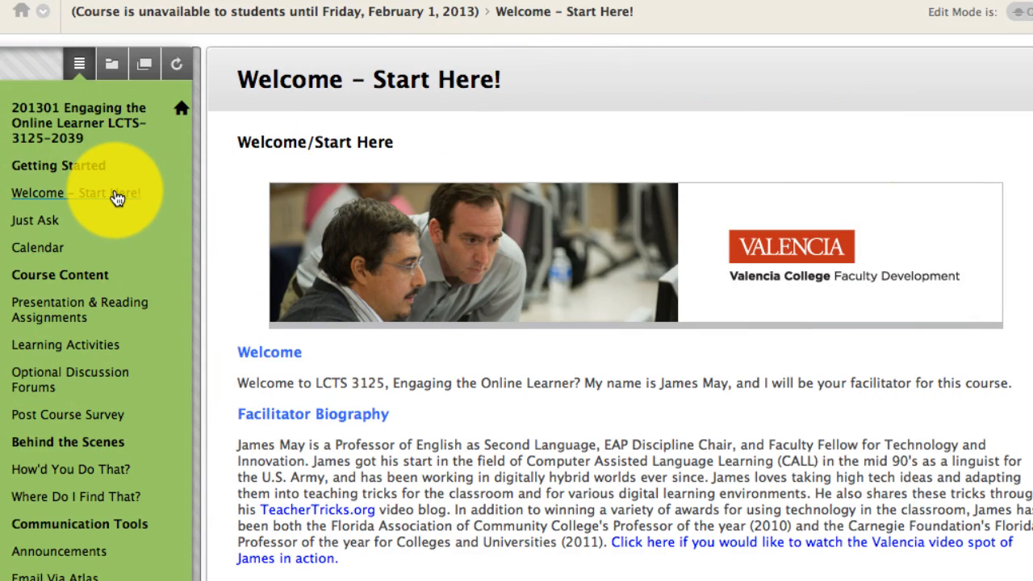
mouse_move(36, 219)
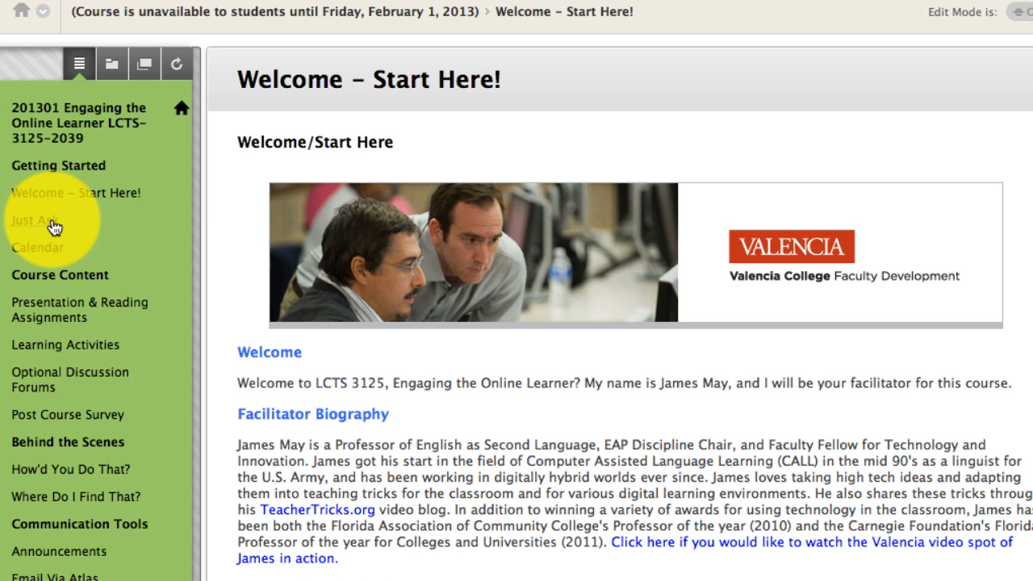
Go to Just Ask in the course menu to view the empty Ask Your Facilitator forum.
click(35, 221)
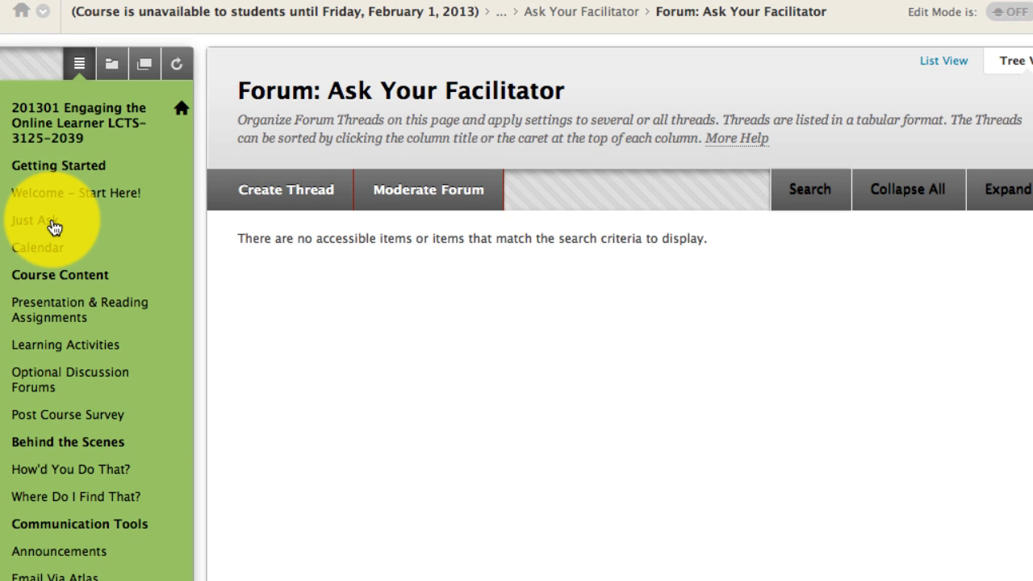
mouse_move(465, 95)
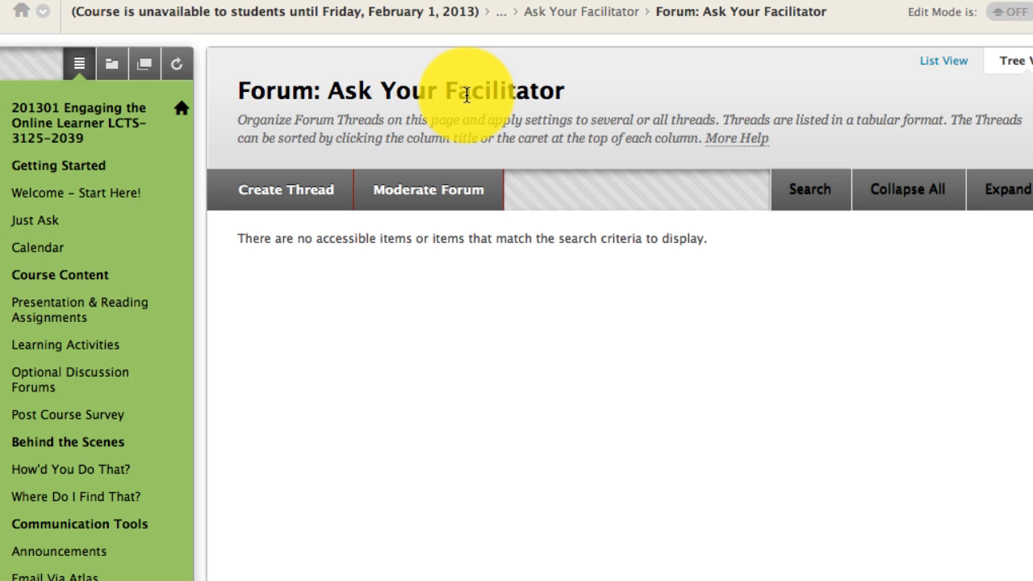
mouse_move(93, 224)
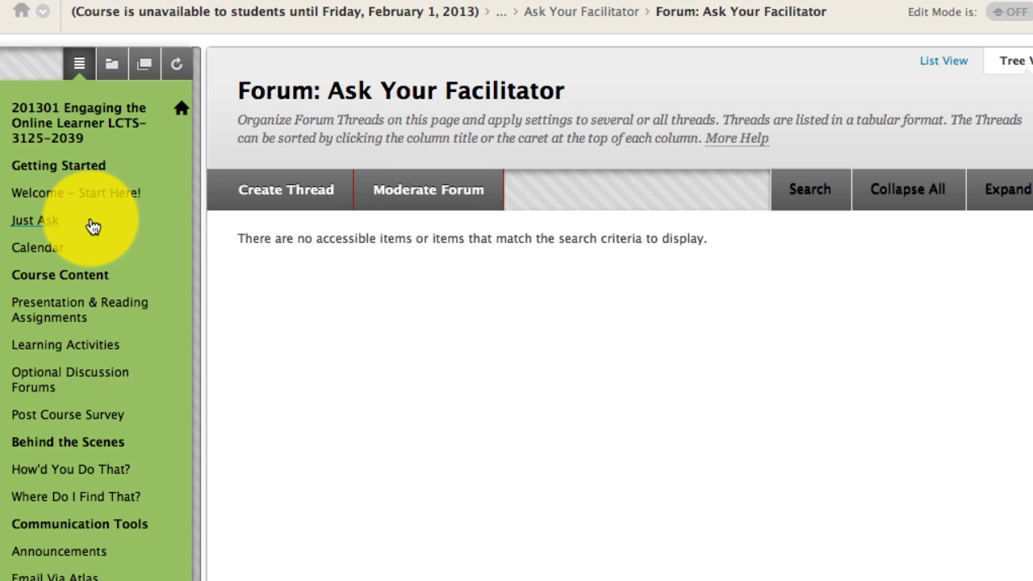
mouse_move(392, 270)
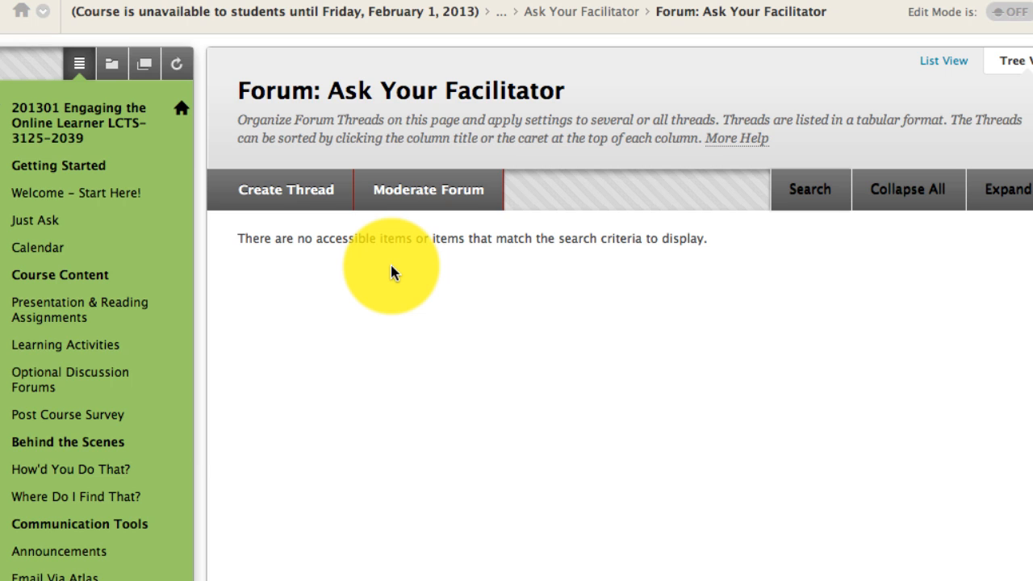
mouse_move(292, 279)
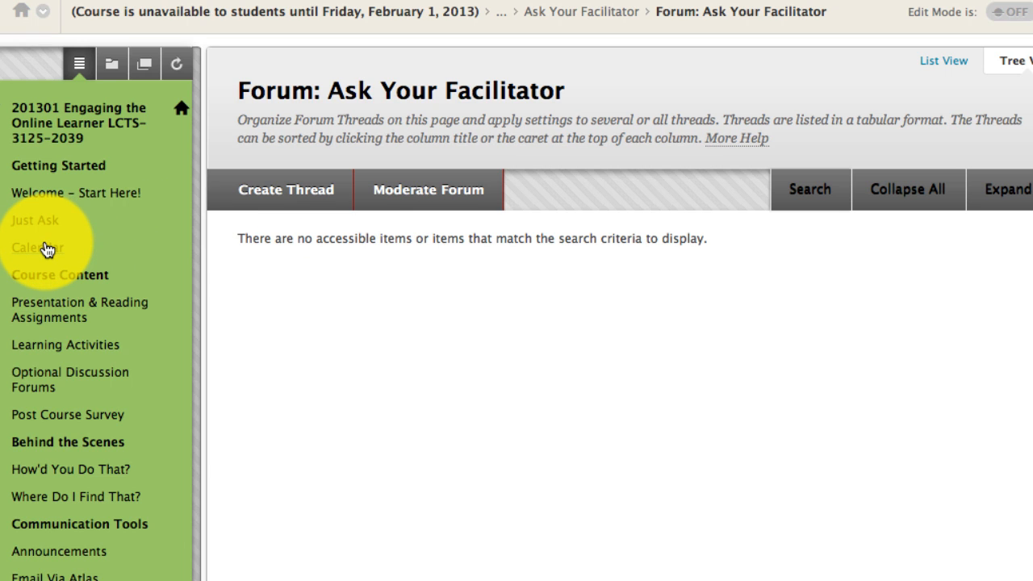
View the Calendar: Checklist of Activities page and scroll through its due dates.
click(37, 248)
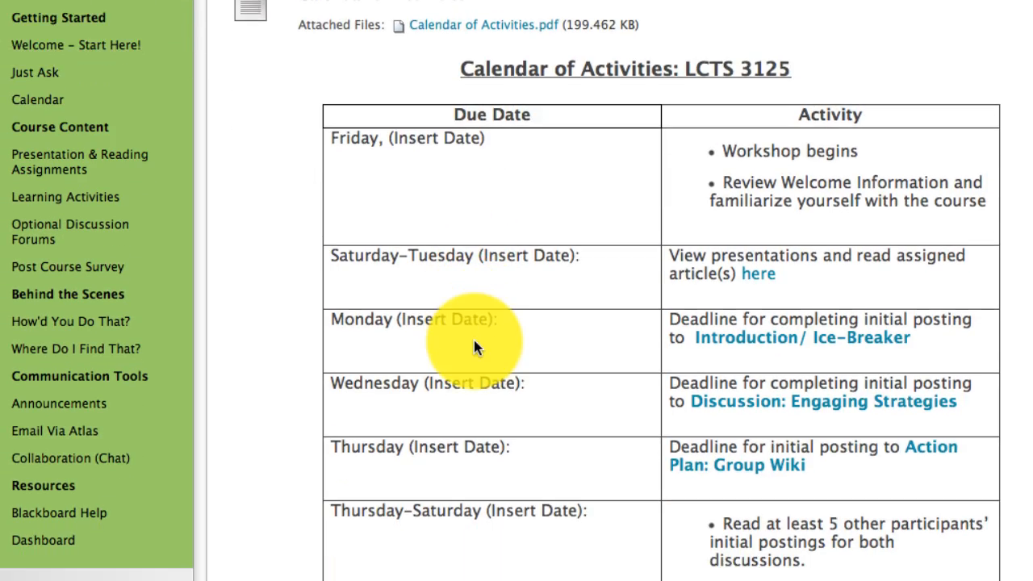
scroll(down, 3)
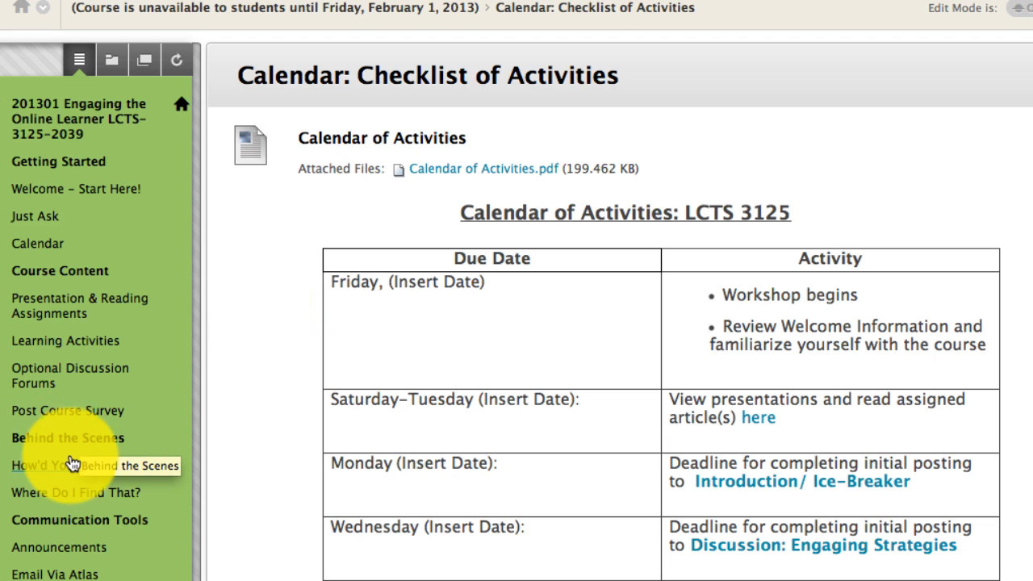
Go to How'd You Do That? under Behind the Scenes to list tutorials like Creating Groups.
click(71, 466)
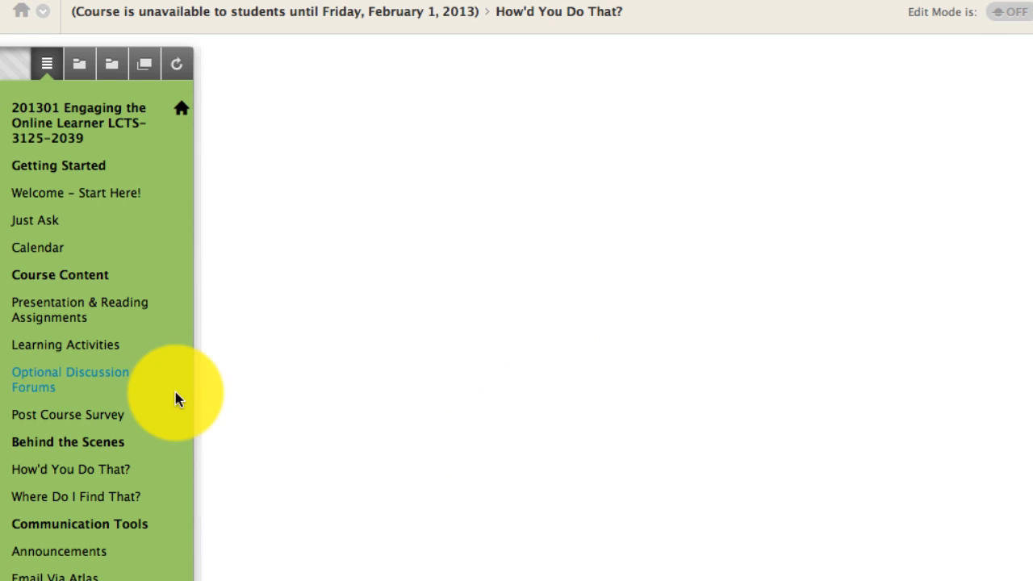
click(70, 469)
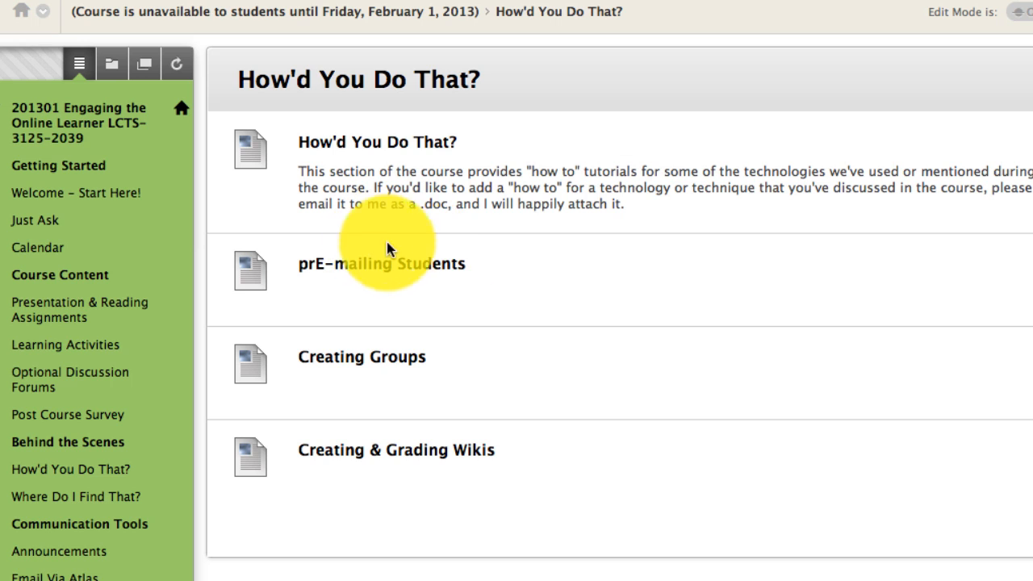
mouse_move(450, 358)
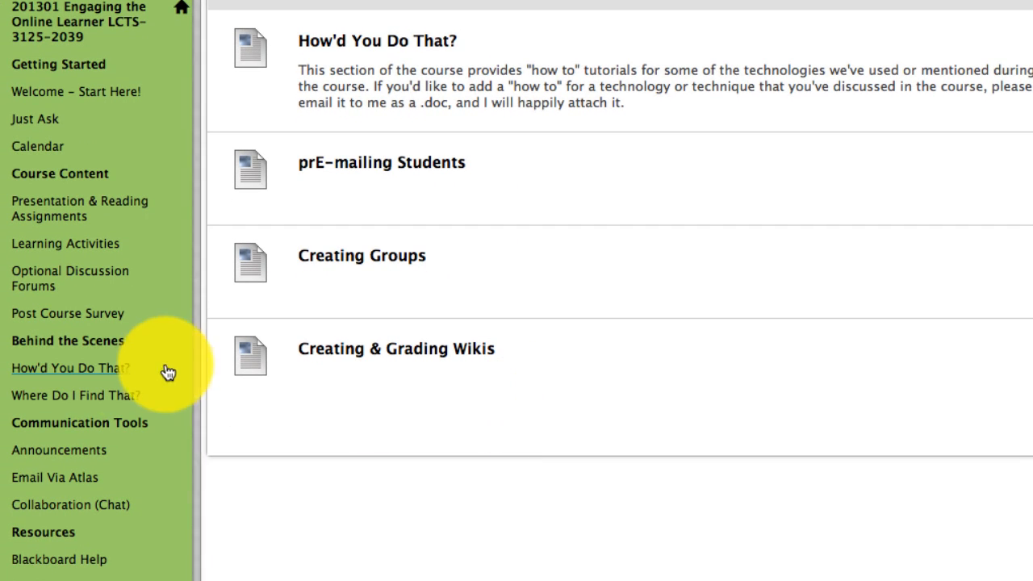
mouse_move(89, 396)
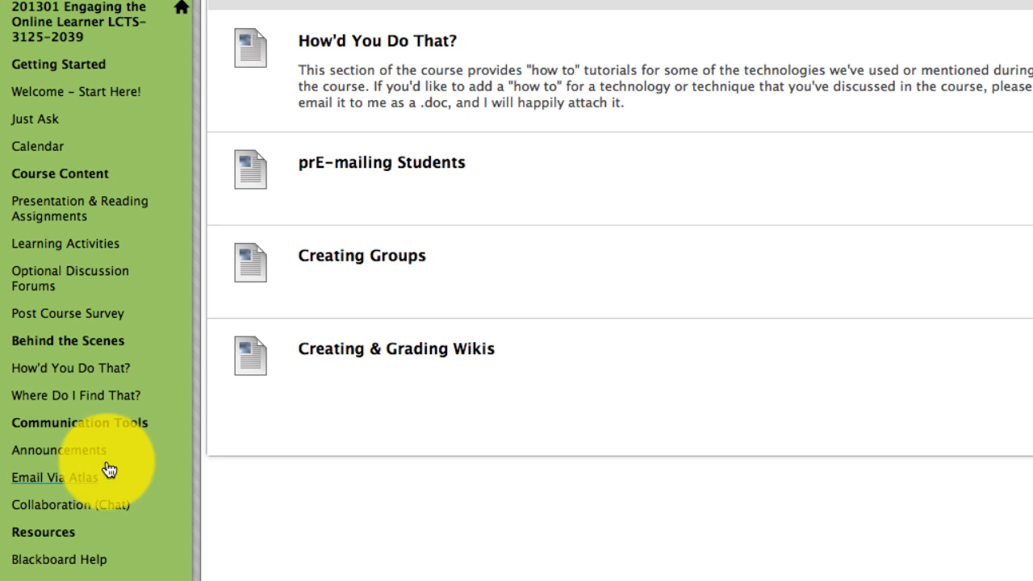
mouse_move(103, 482)
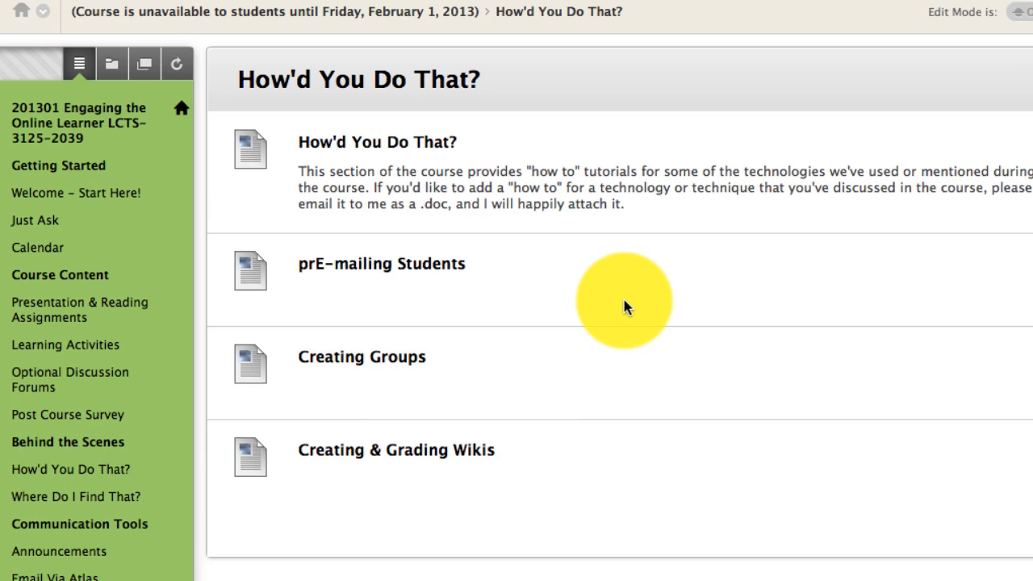
mouse_move(286, 224)
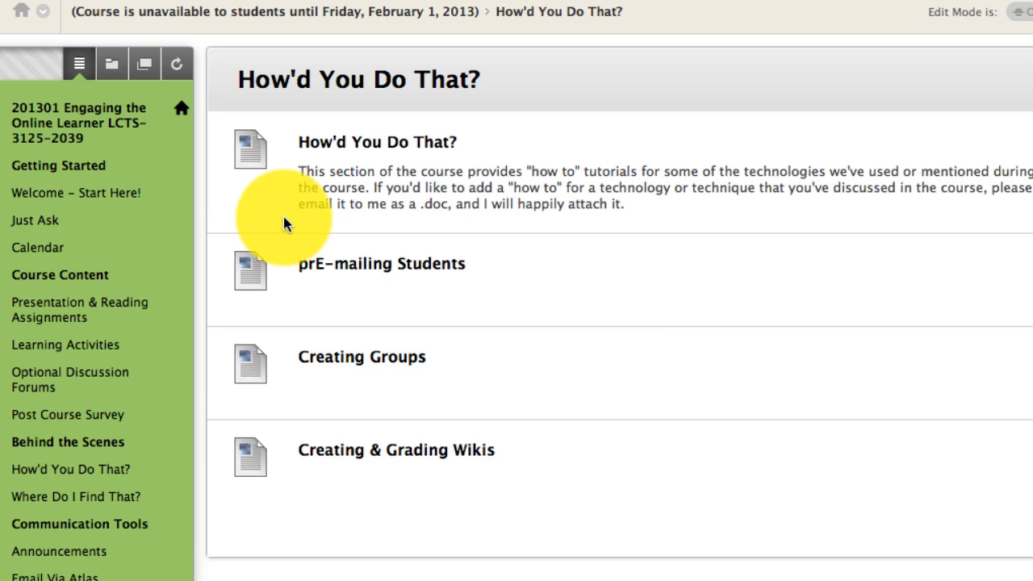